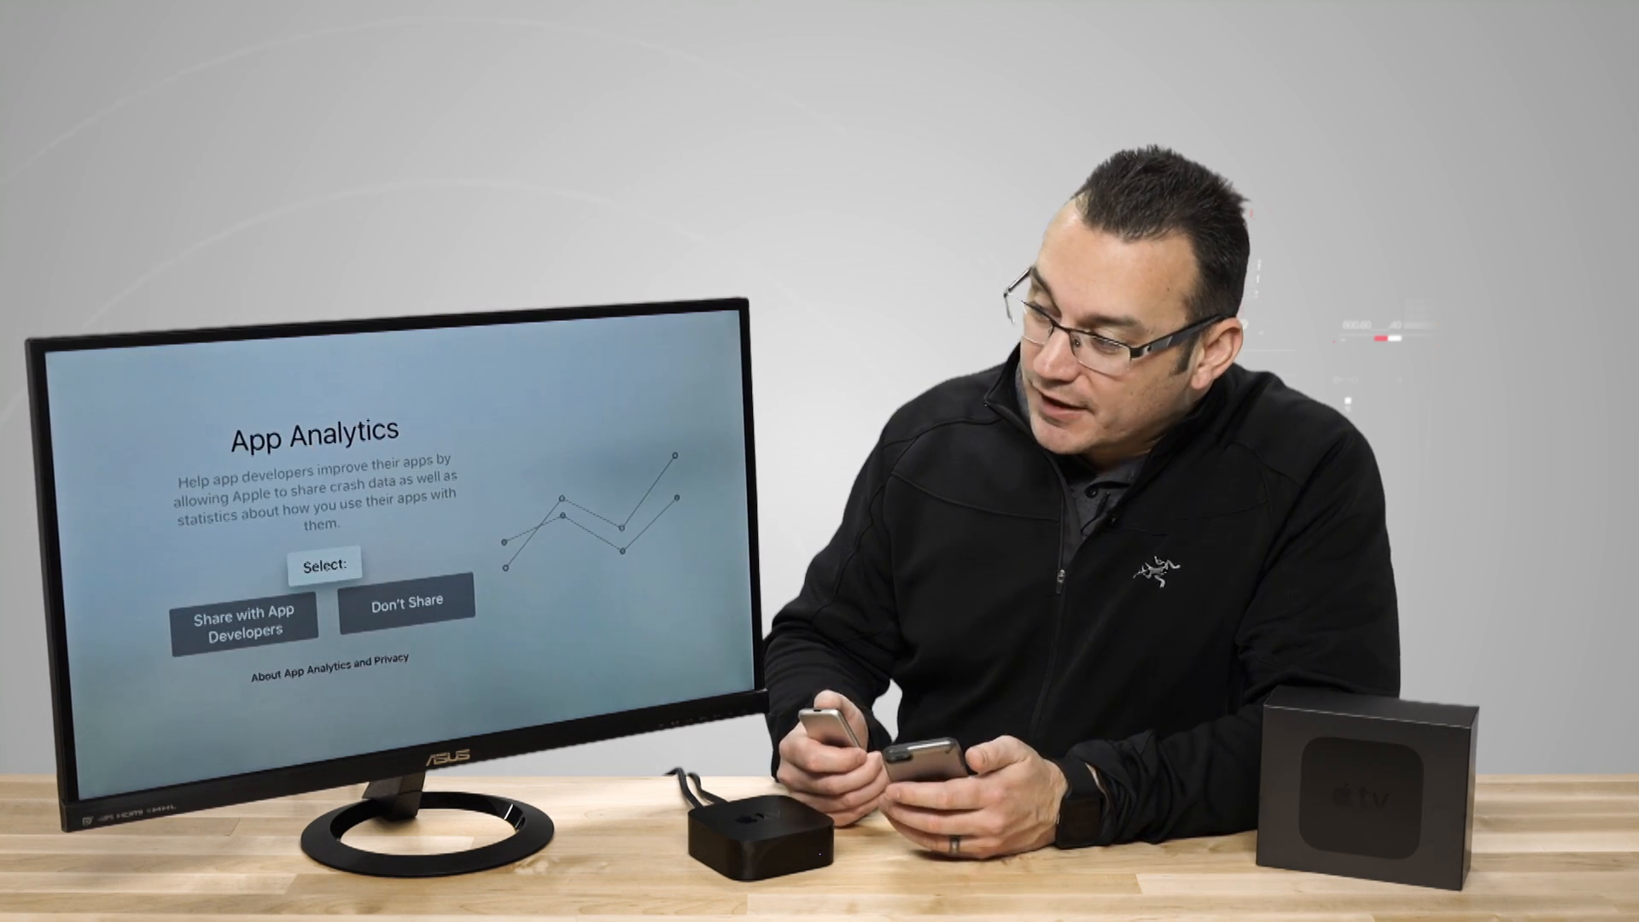
Highlight 'Share with App Developers' on the App Analytics screen.
click(244, 615)
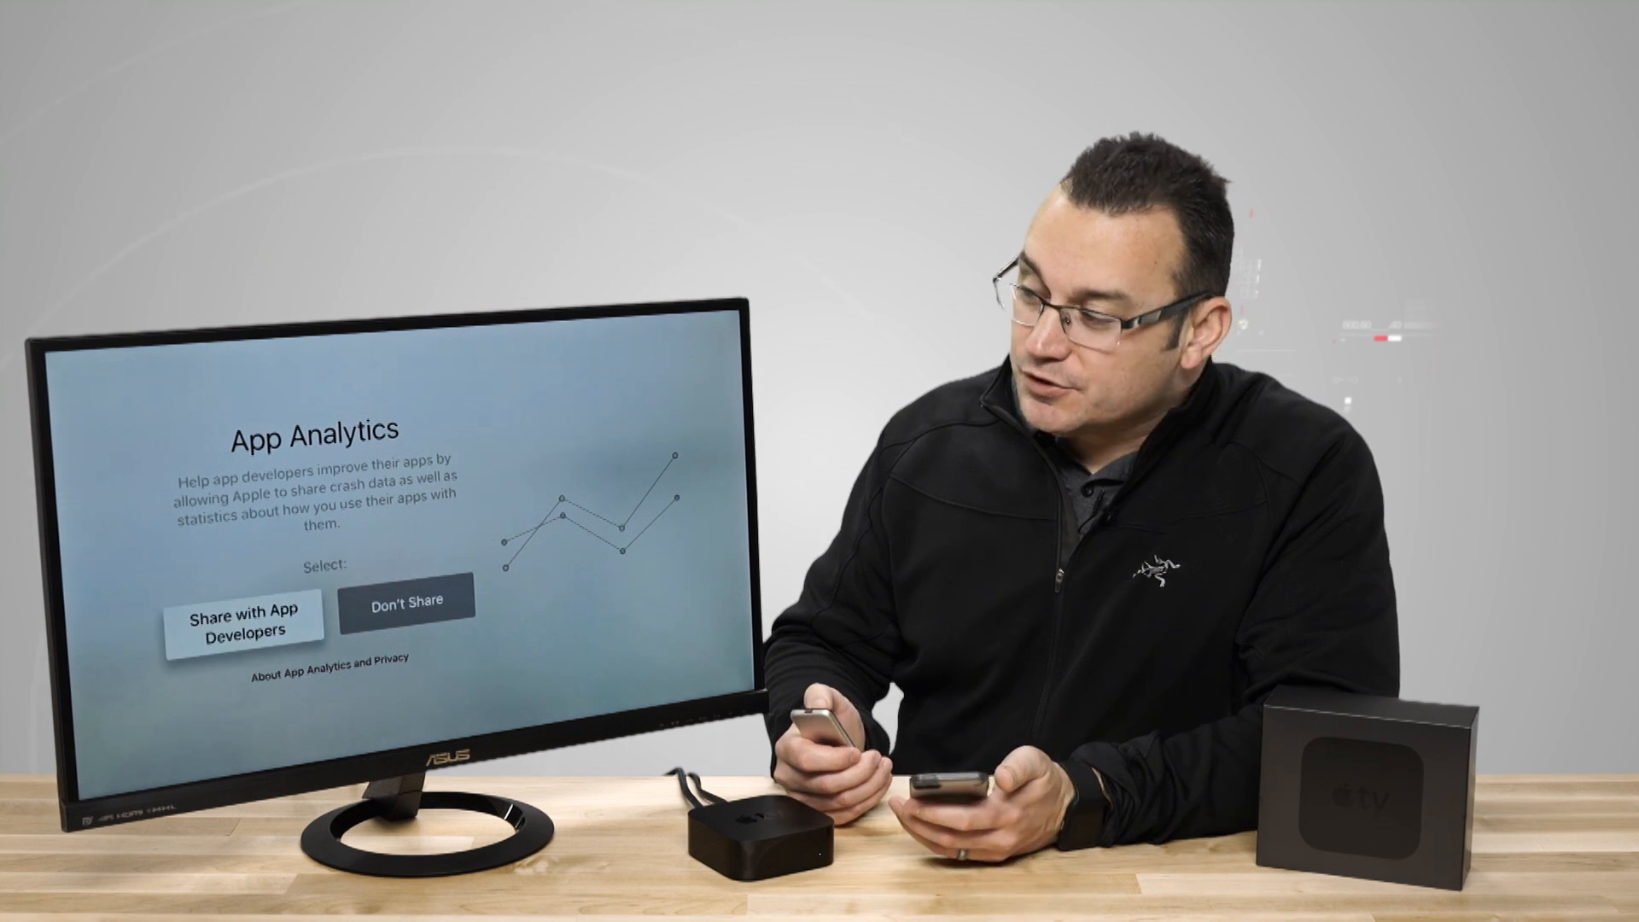